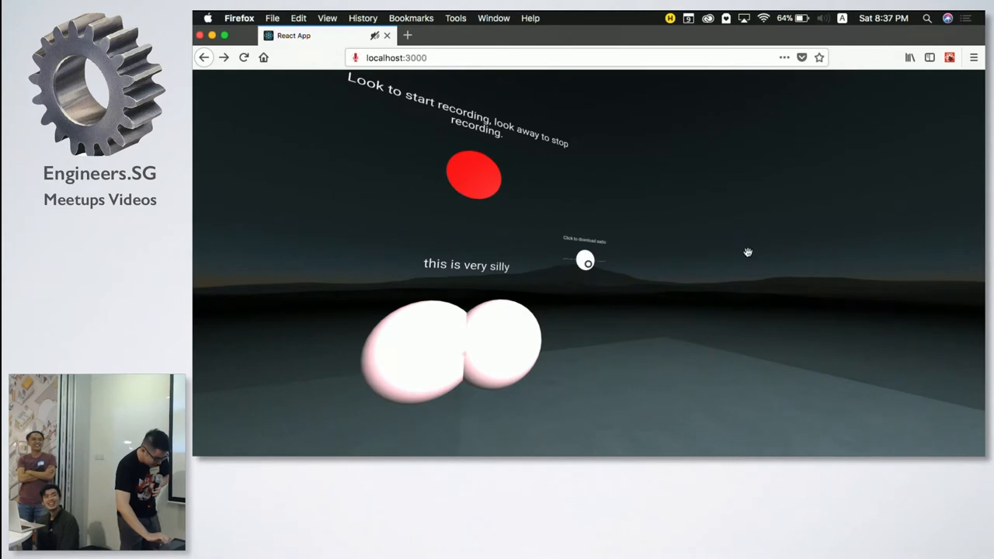
pyautogui.moveTo(655, 264)
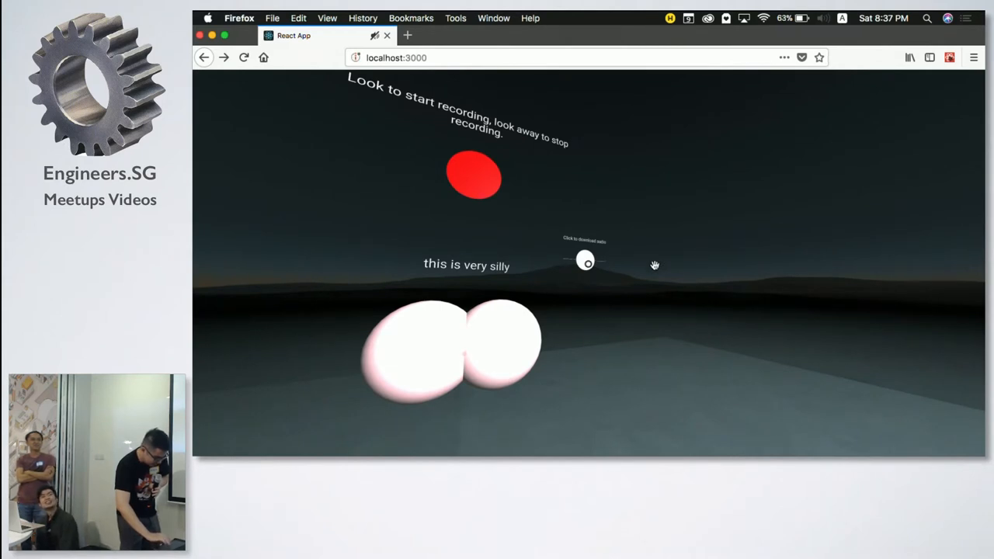
pyautogui.moveTo(593, 281)
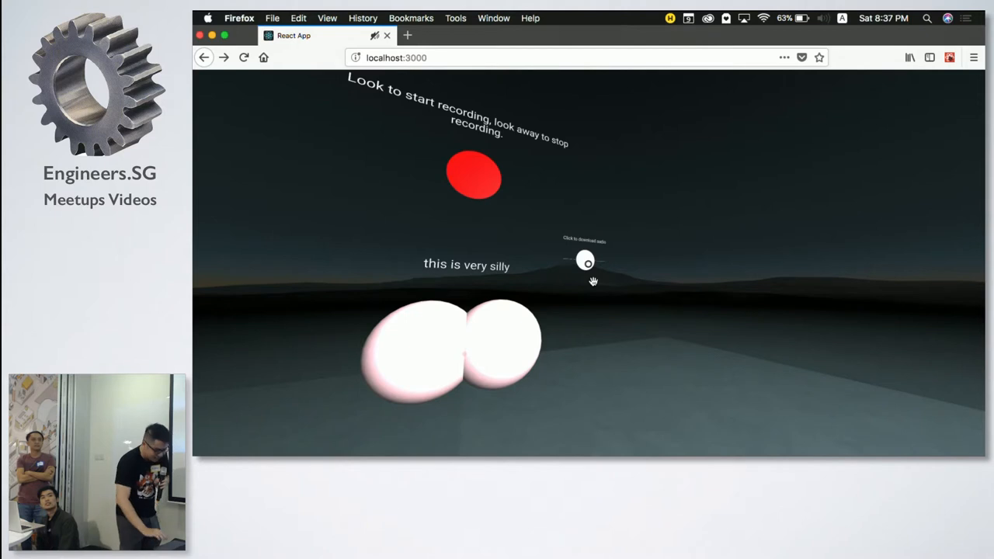
# Step: Play the shared recording's transcoded mp3 from the S3 bucket via its marker in the VR scene
pyautogui.click(584, 260)
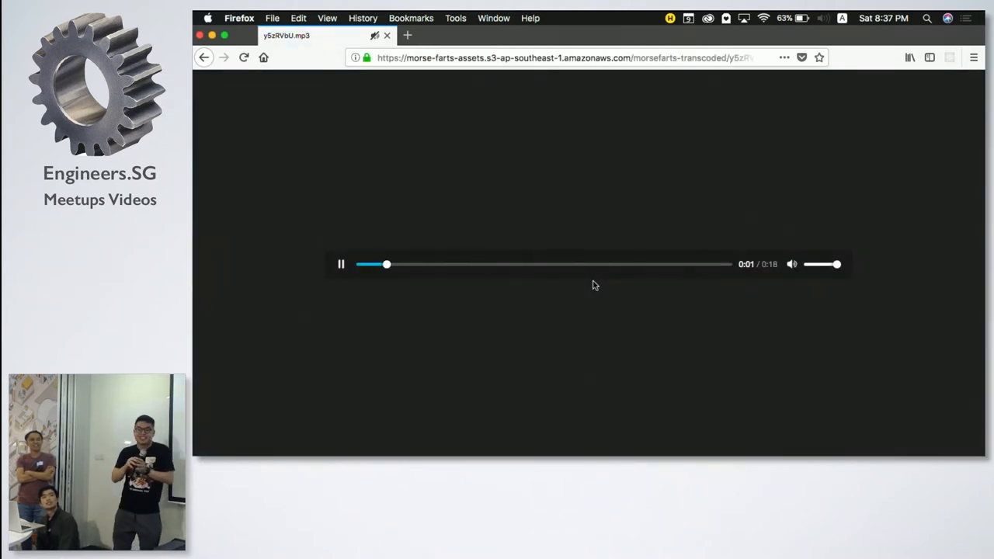
pyautogui.moveTo(339, 112)
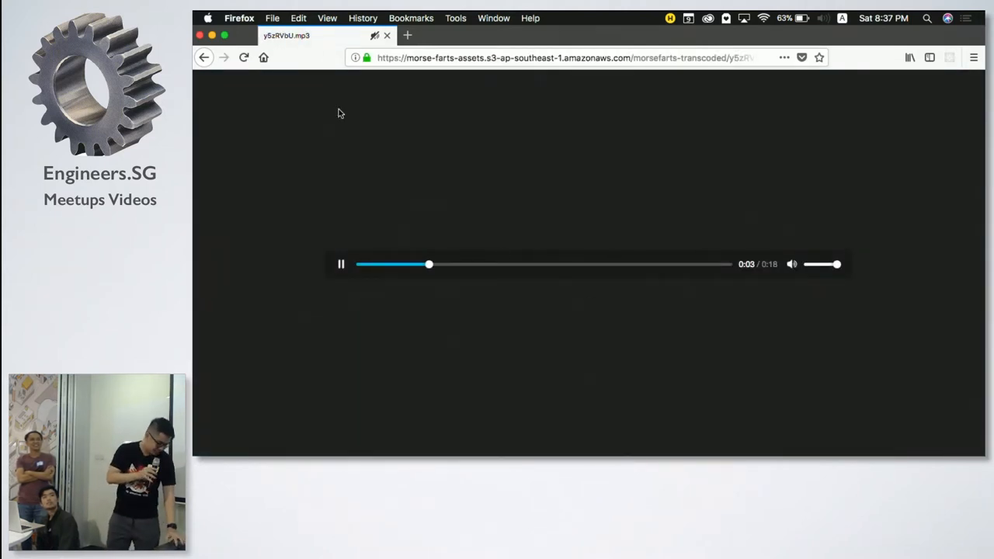